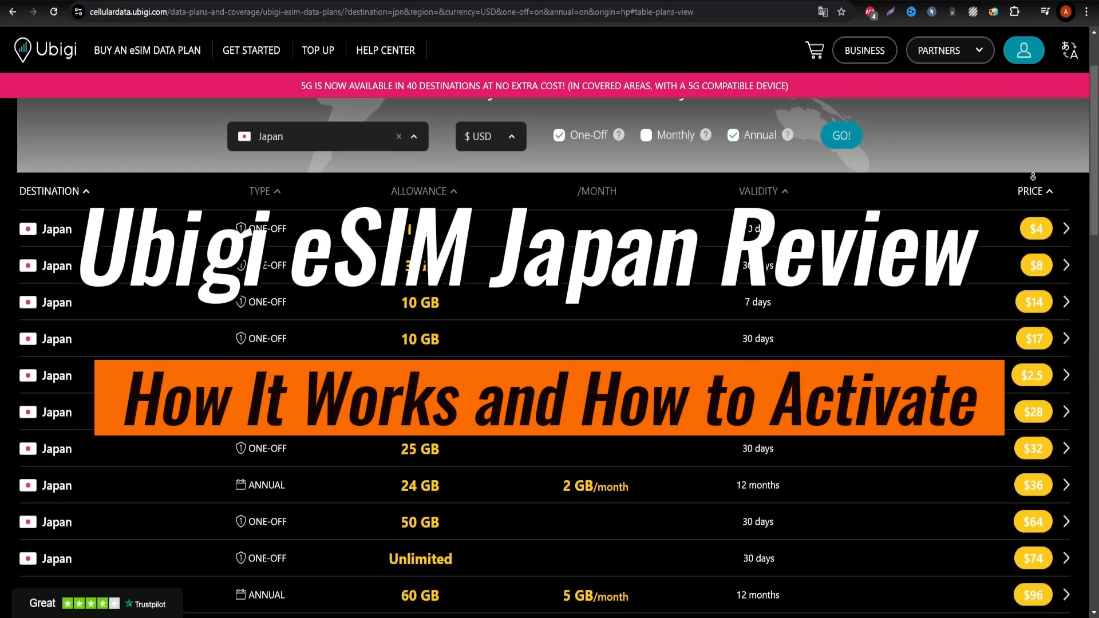
# - Scroll down the Japan plans table toward the $28 Unlimited 7-day row
pyautogui.scroll(-3)
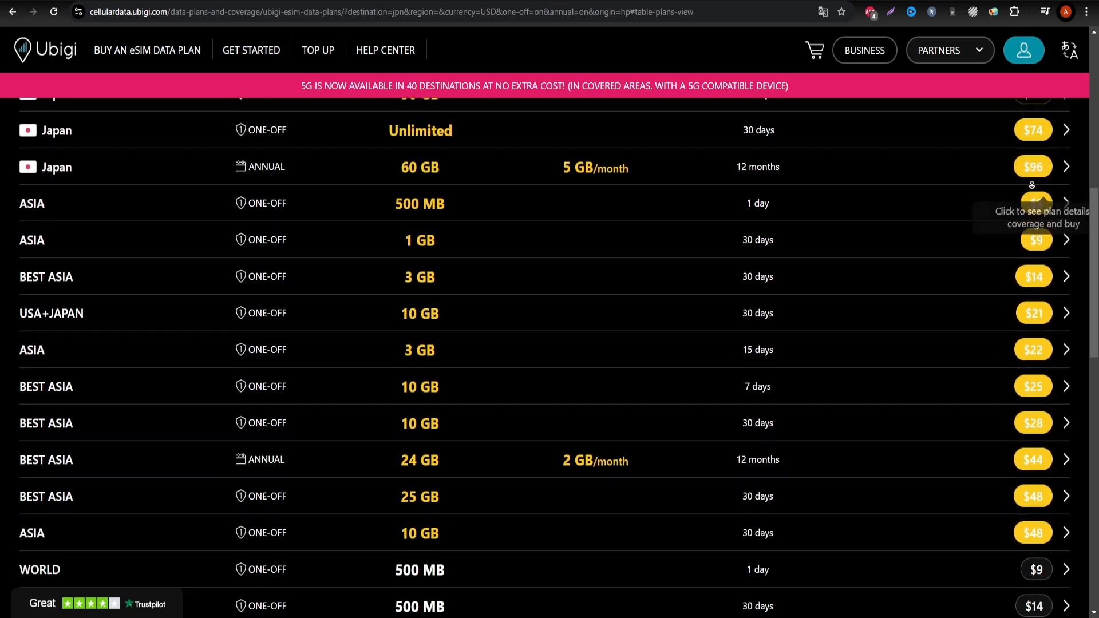
pyautogui.scroll(-3)
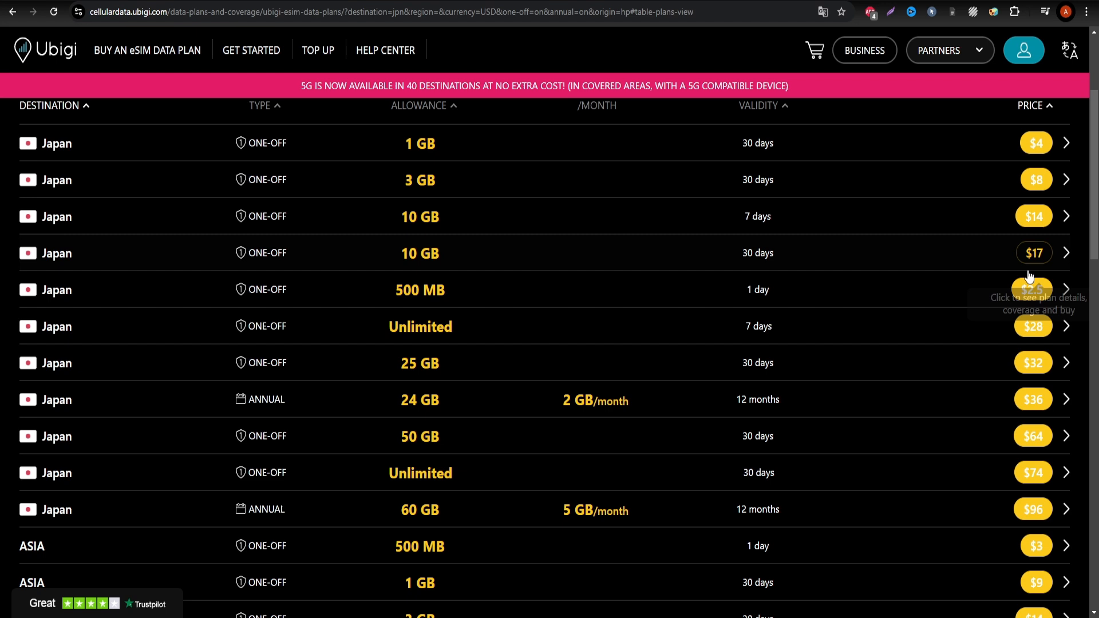
pyautogui.moveTo(1032, 326)
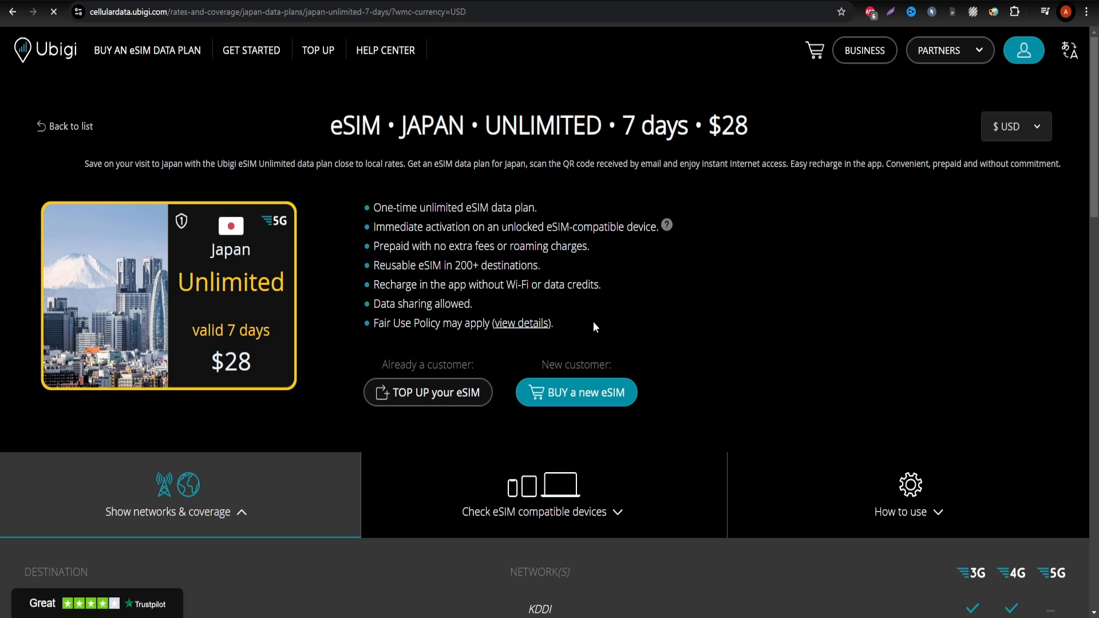
# - Expand the 'How to use' section of the Japan Unlimited $28 plan and read through it
pyautogui.scroll(-3)
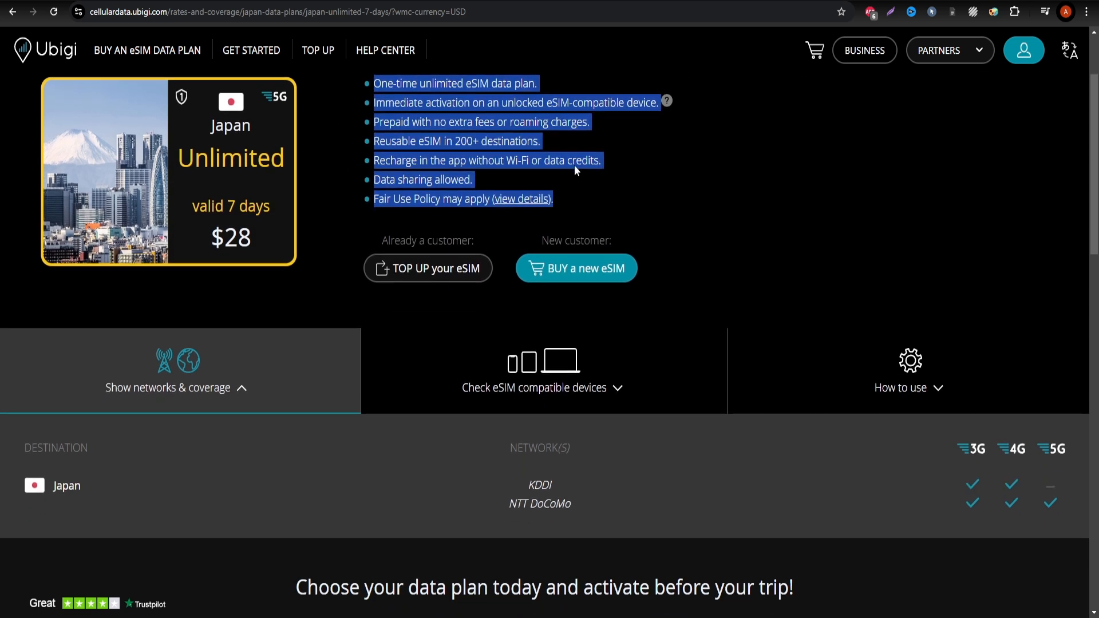
pyautogui.moveTo(512, 367)
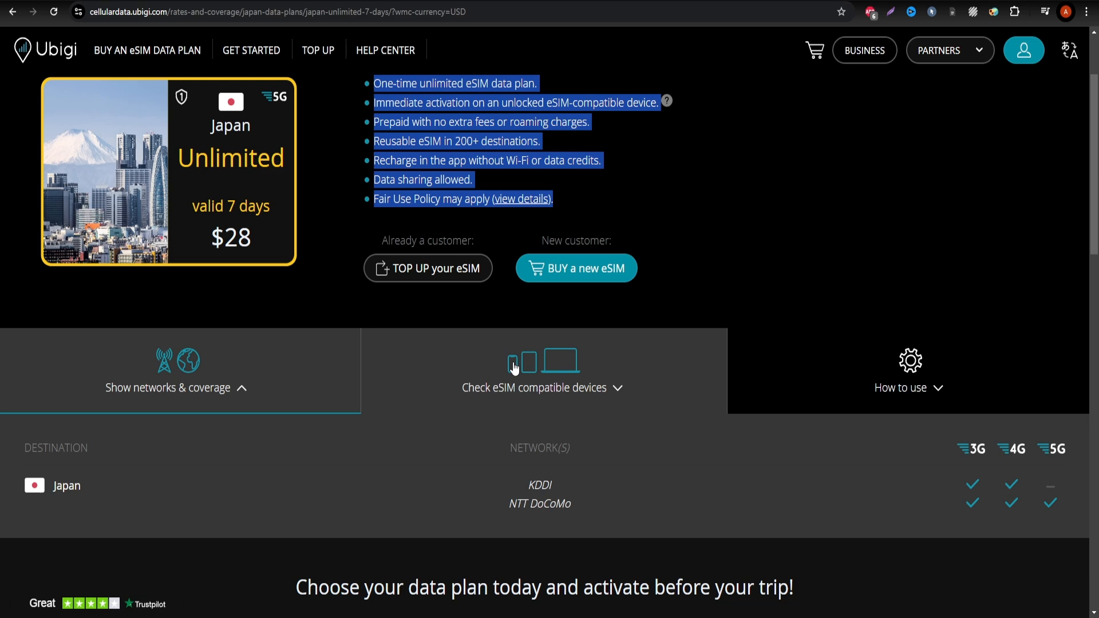
pyautogui.click(909, 371)
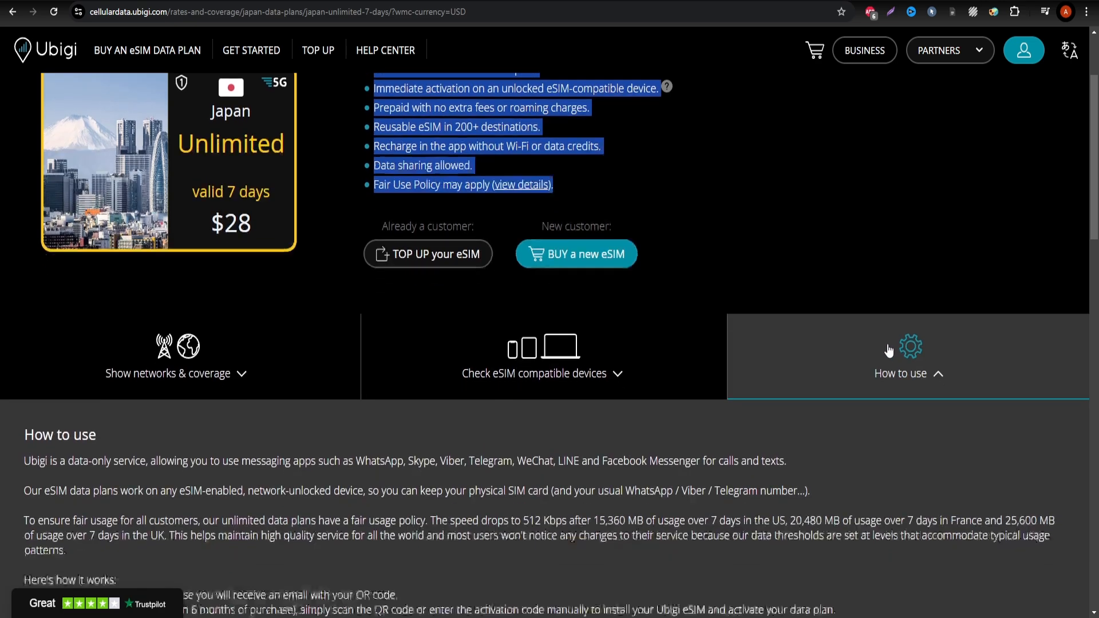
pyautogui.scroll(-3)
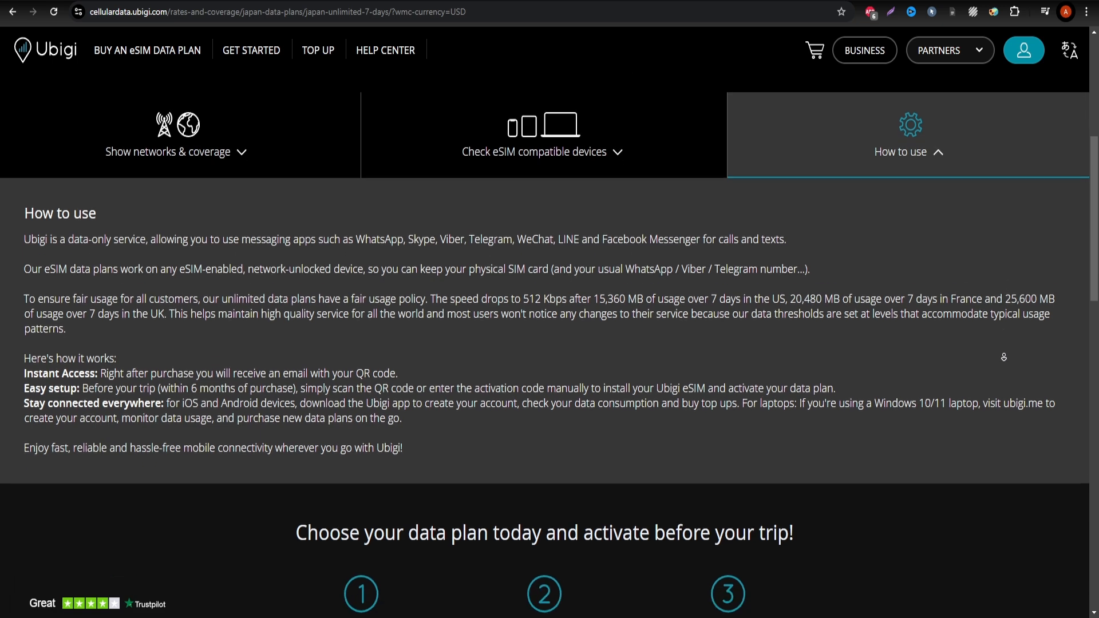
pyautogui.scroll(-3)
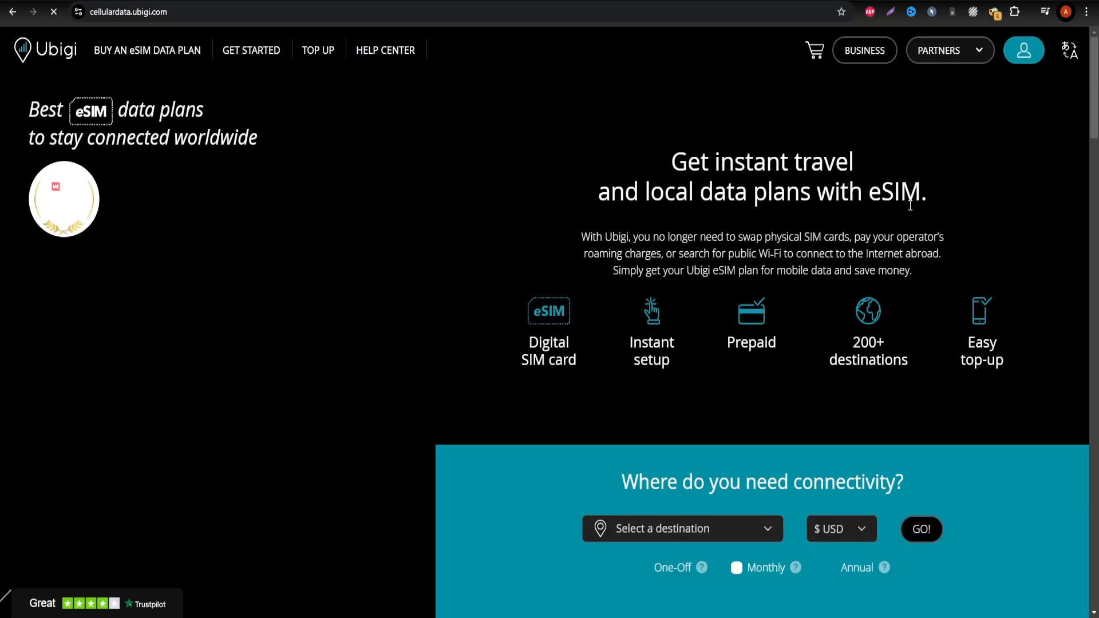
pyautogui.scroll(-3)
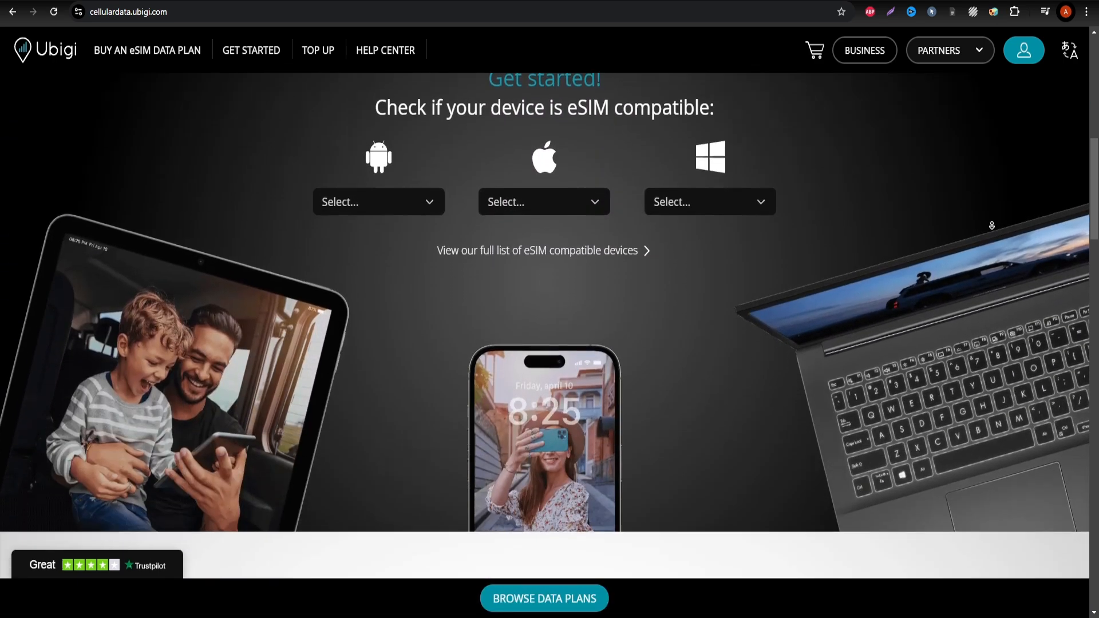
pyautogui.scroll(-3)
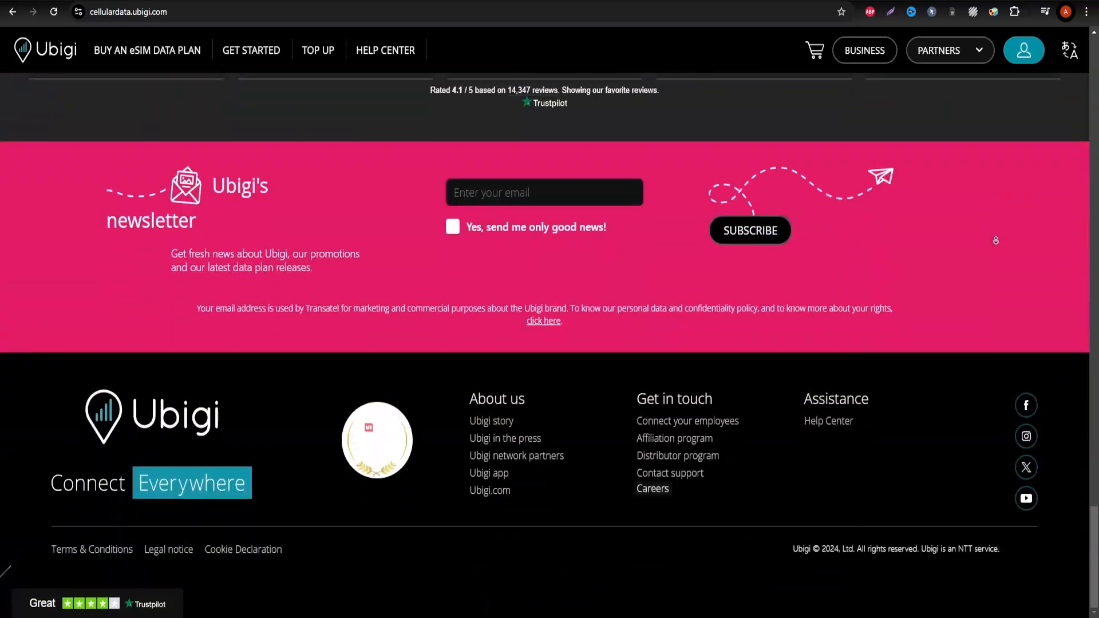
pyautogui.scroll(3)
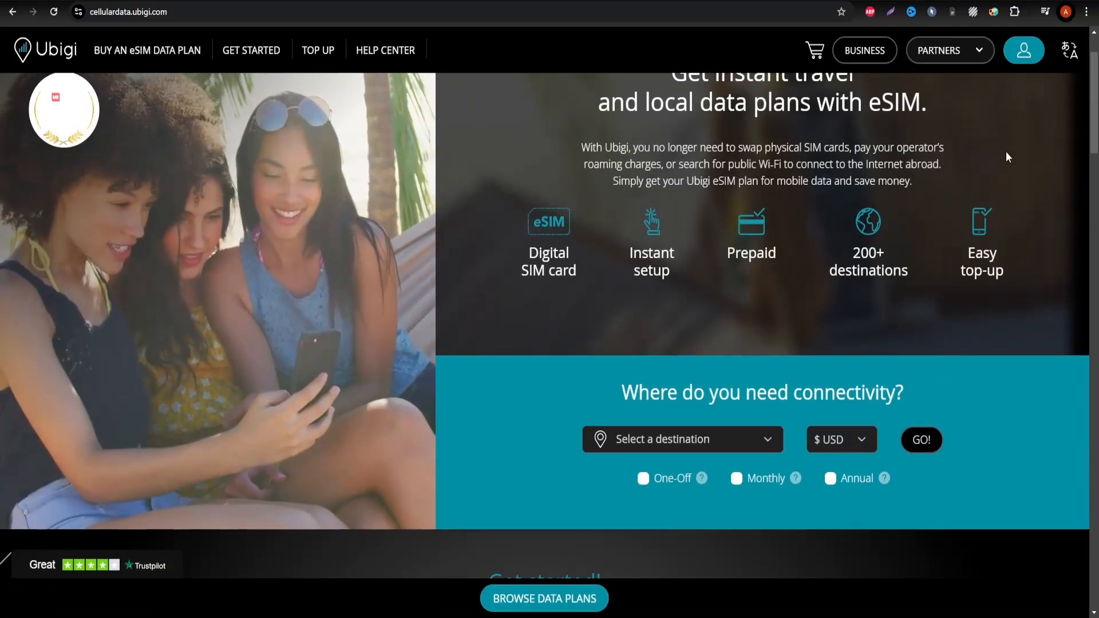
# - Choose Japan in the destination search and submit it with GO
pyautogui.click(662, 439)
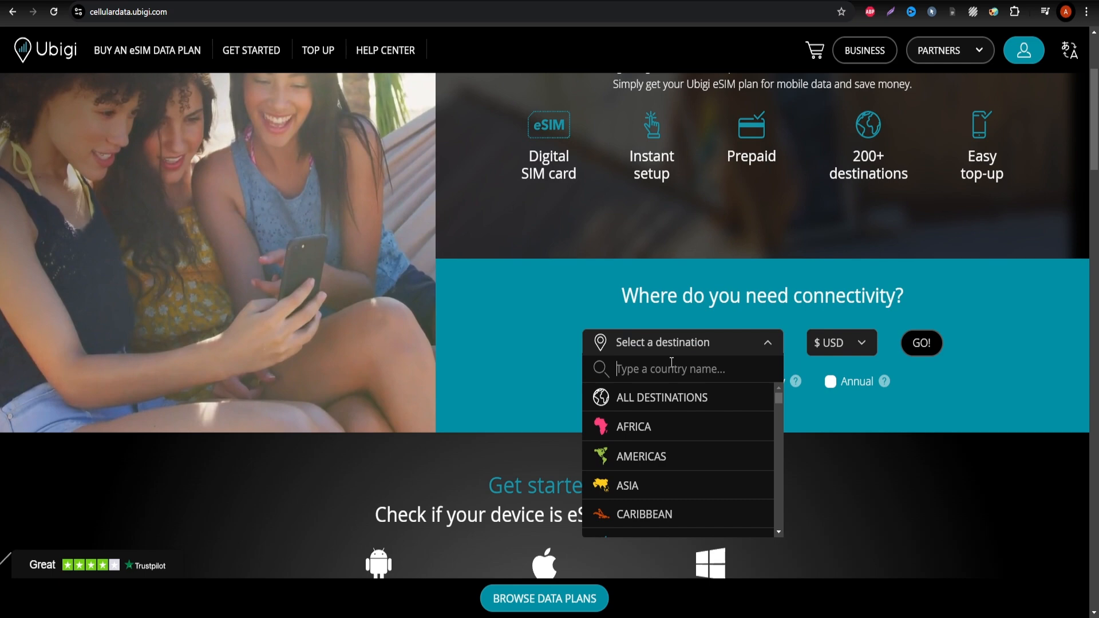
pyautogui.write('japan')
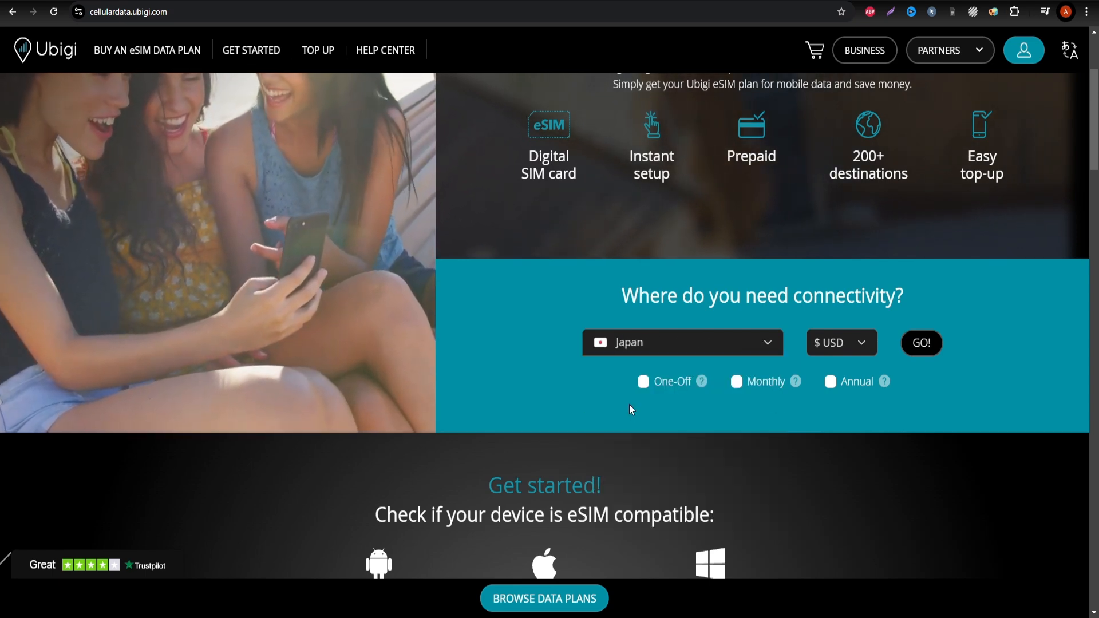
pyautogui.moveTo(685, 418)
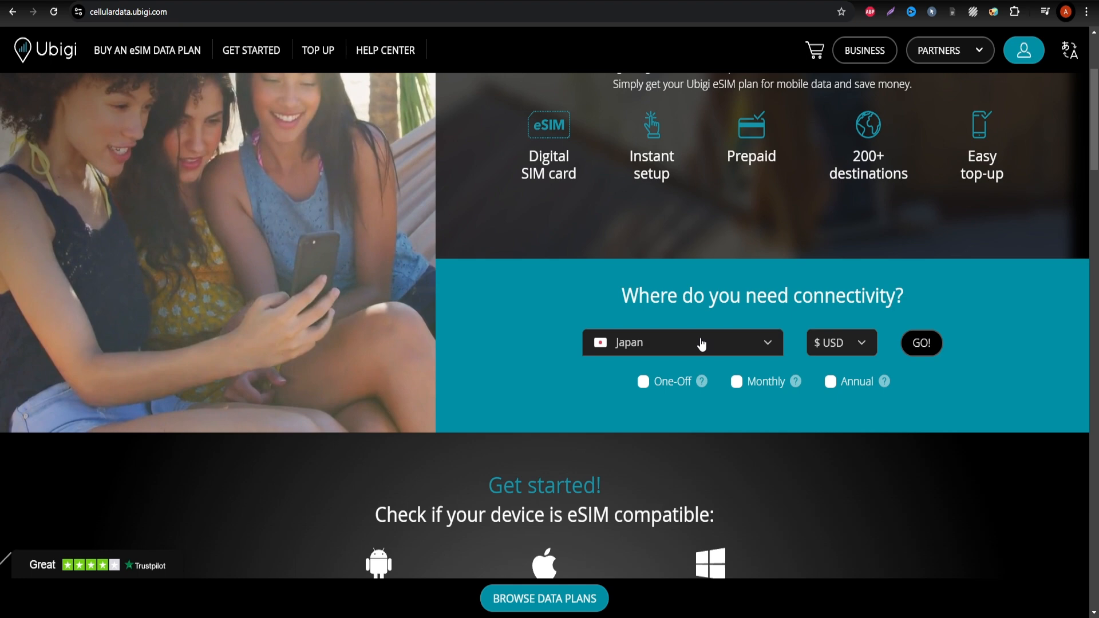
pyautogui.click(921, 343)
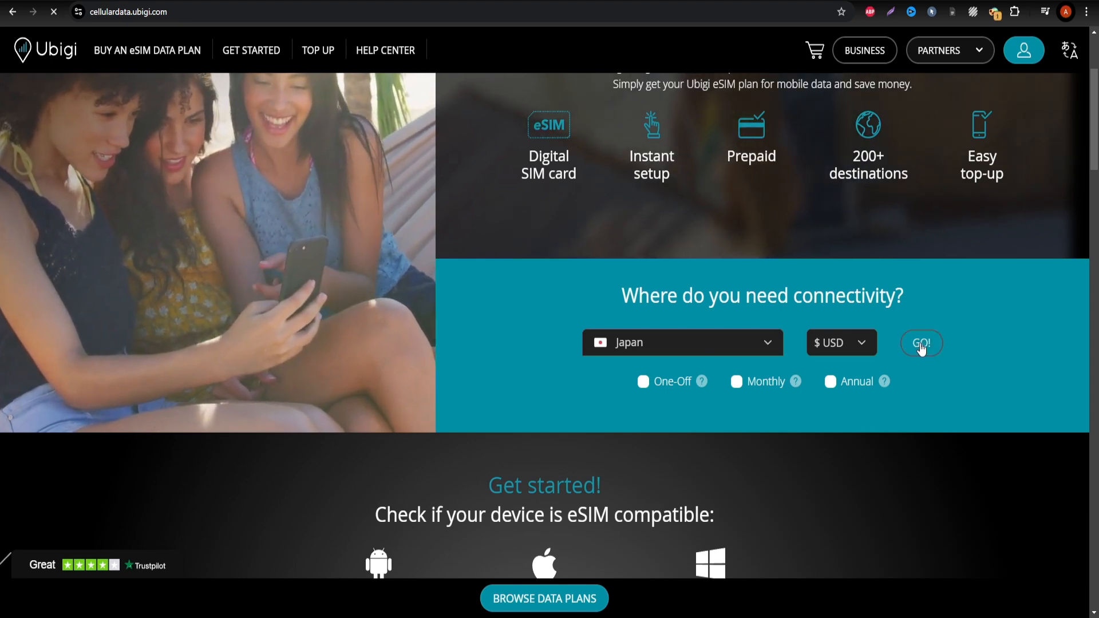
# - Rerun the Japan search with Annual unticked so only Monthly plans remain
pyautogui.click(920, 343)
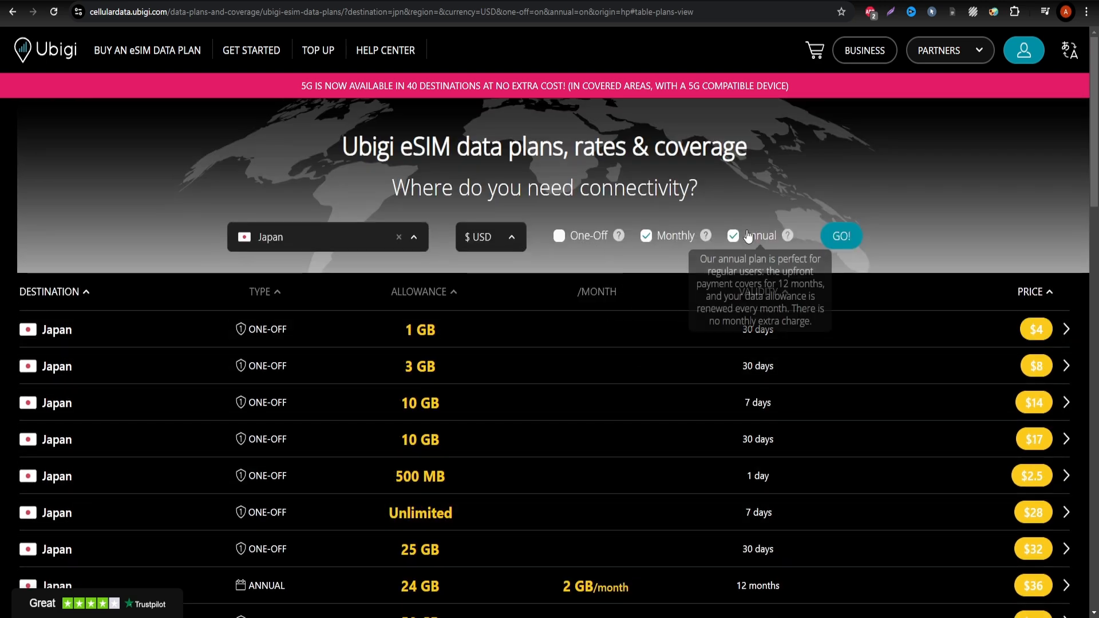
pyautogui.click(733, 235)
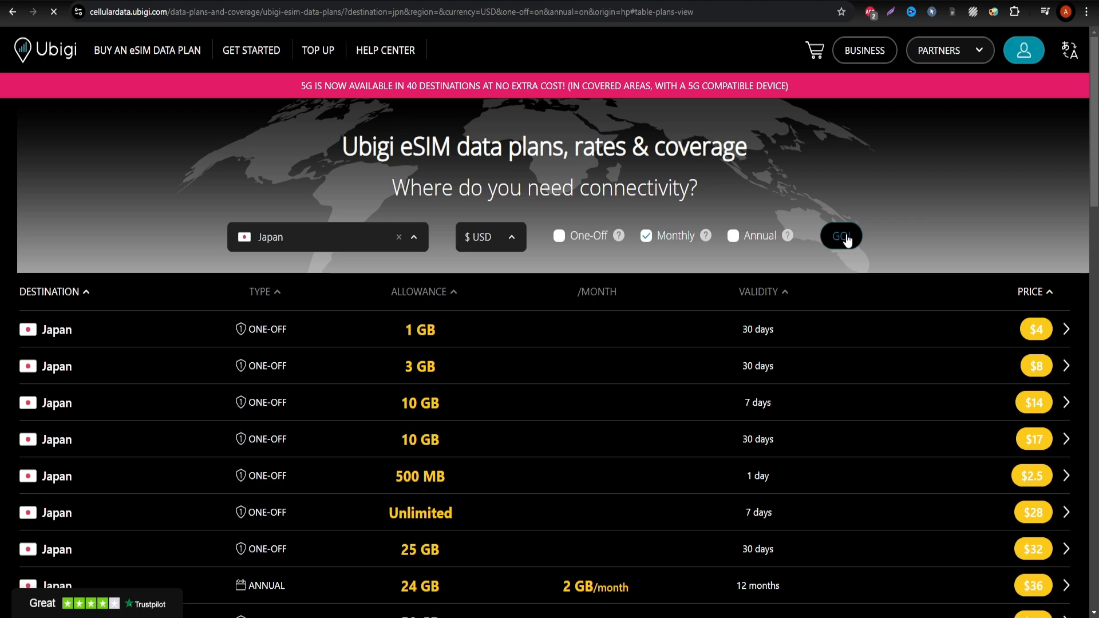
pyautogui.scroll(-3)
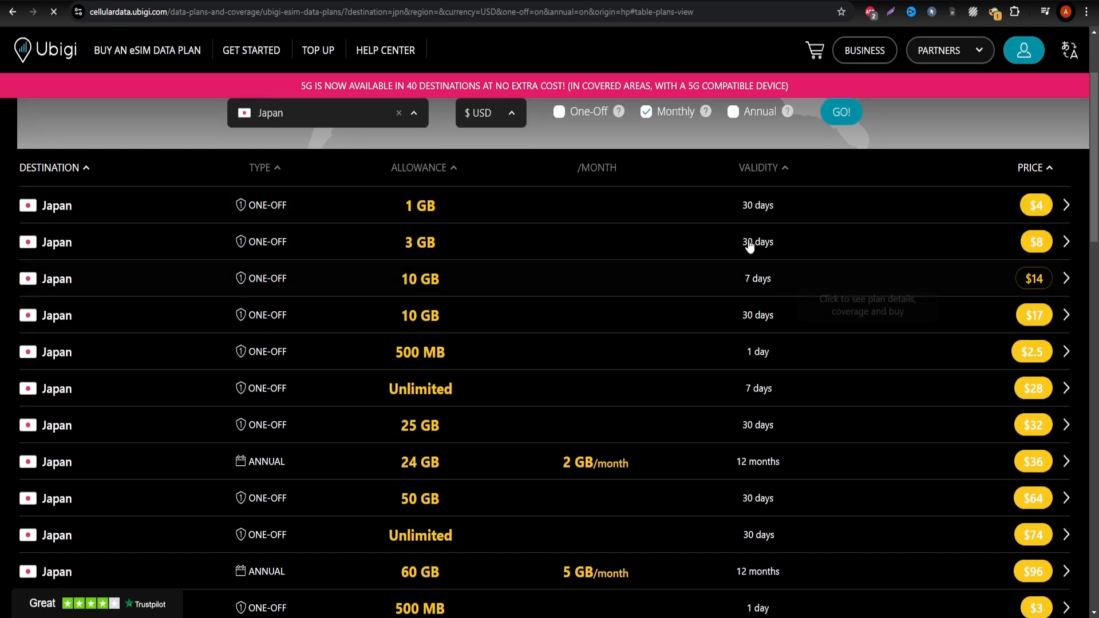